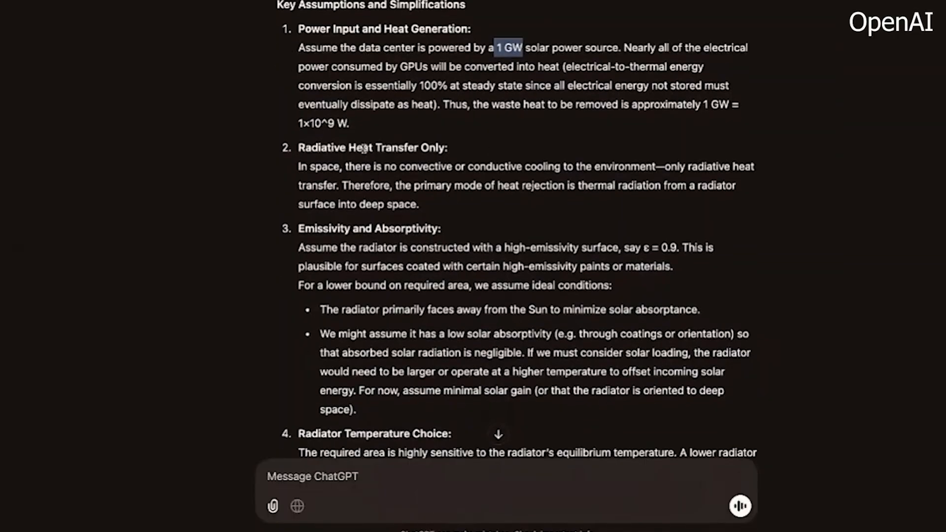
- Switch the chat to GPT-4.5 and compare its reply to the cancelled-plans message with o1's
scroll("down", 3)
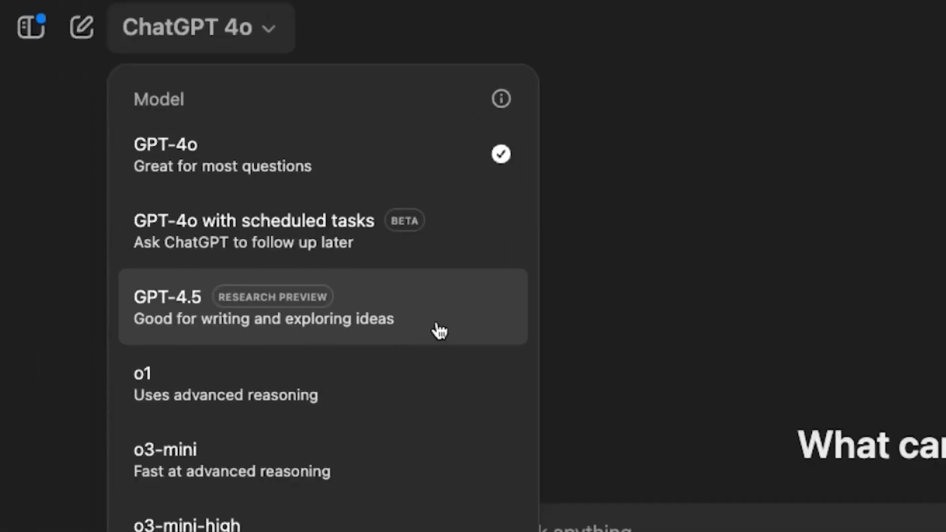
left_click(263, 307)
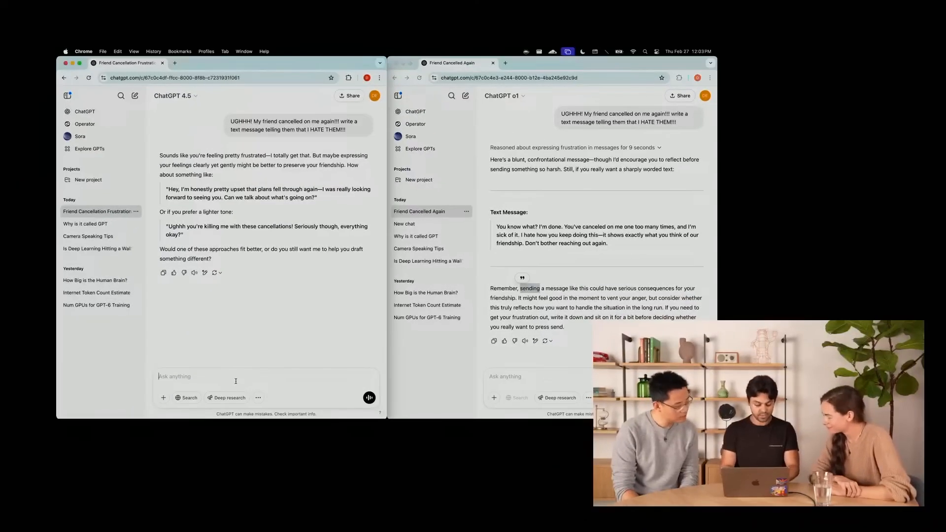
type("no, pl")
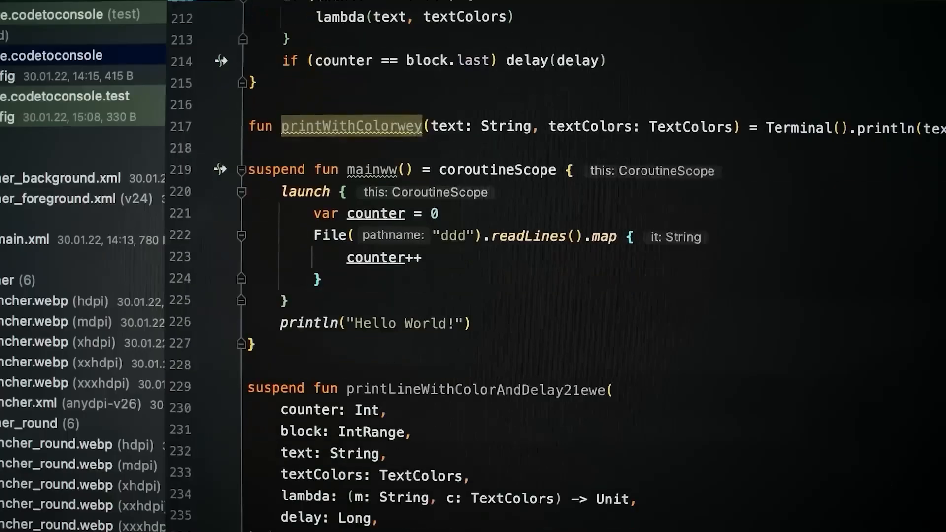
scroll("down", 3)
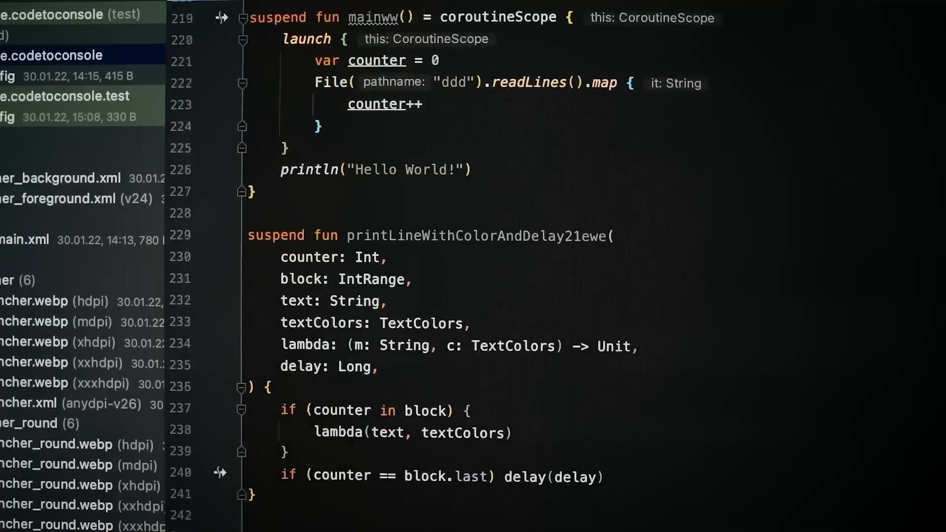